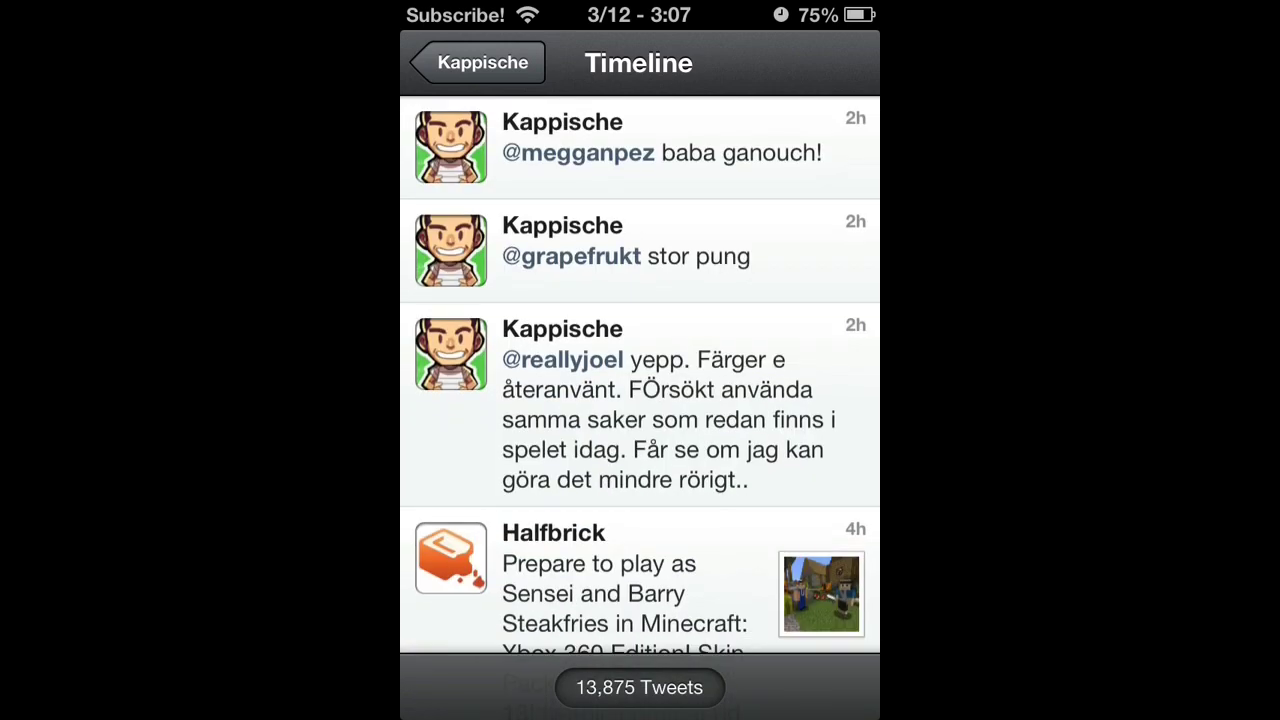
Step: Scroll down Kappische's timeline to the older tweet with the imgur.com/a/P8EVI link
scroll(down, 3)
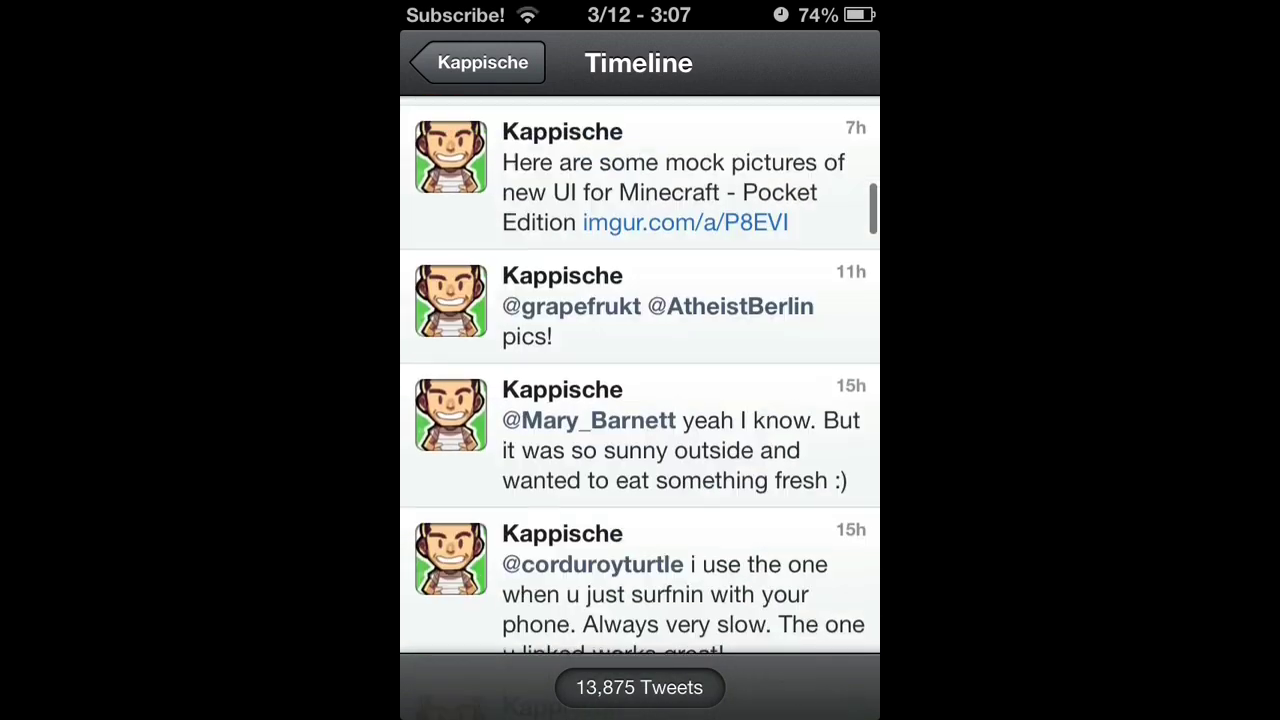
scroll(down, 3)
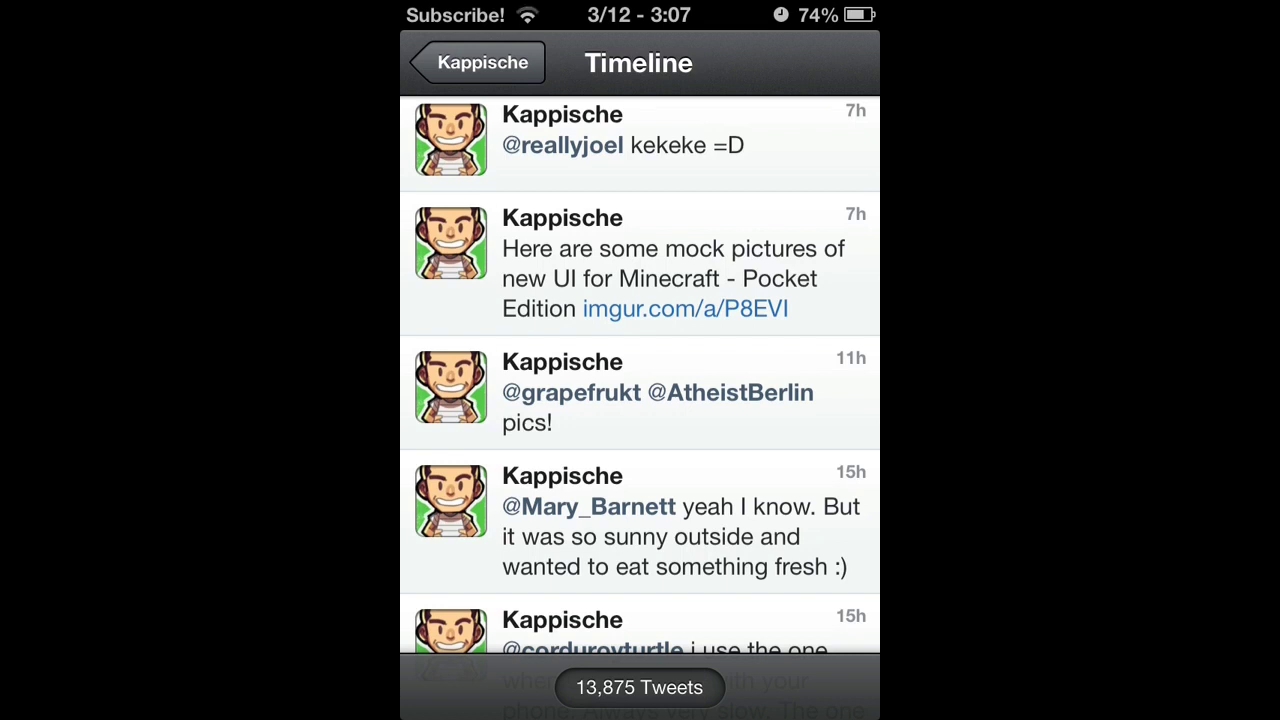
click(684, 308)
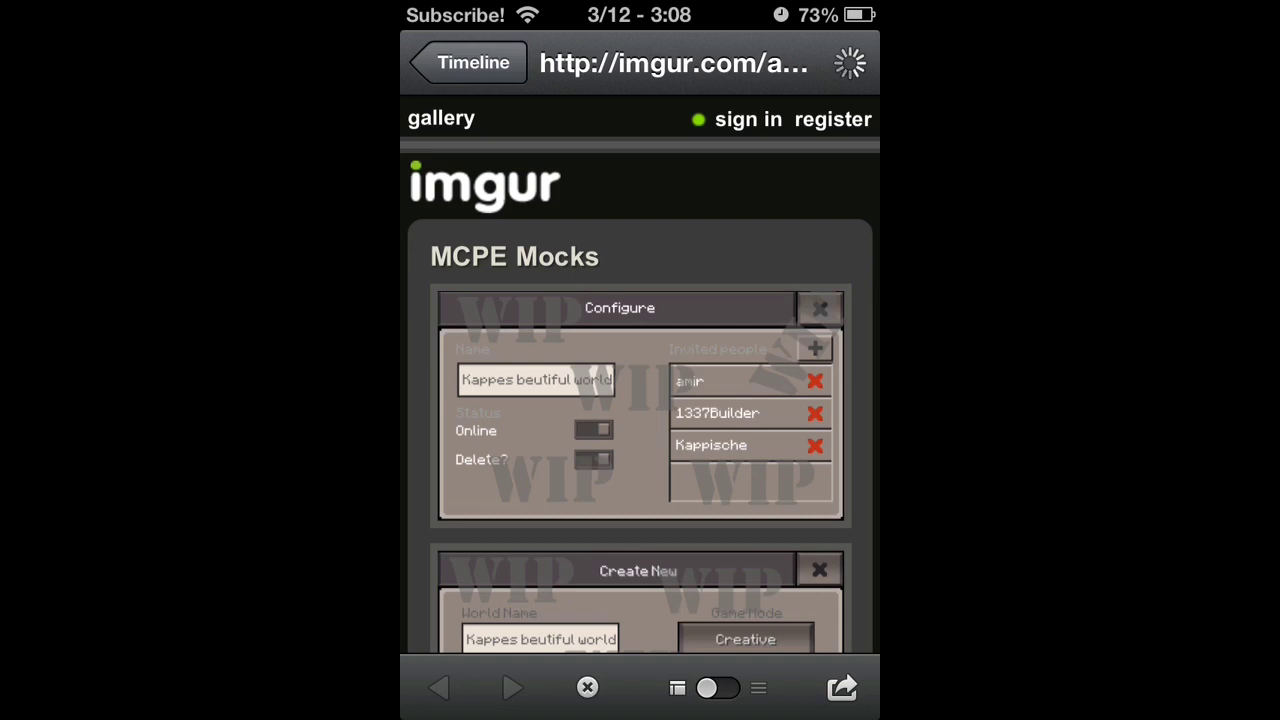
scroll(down, 3)
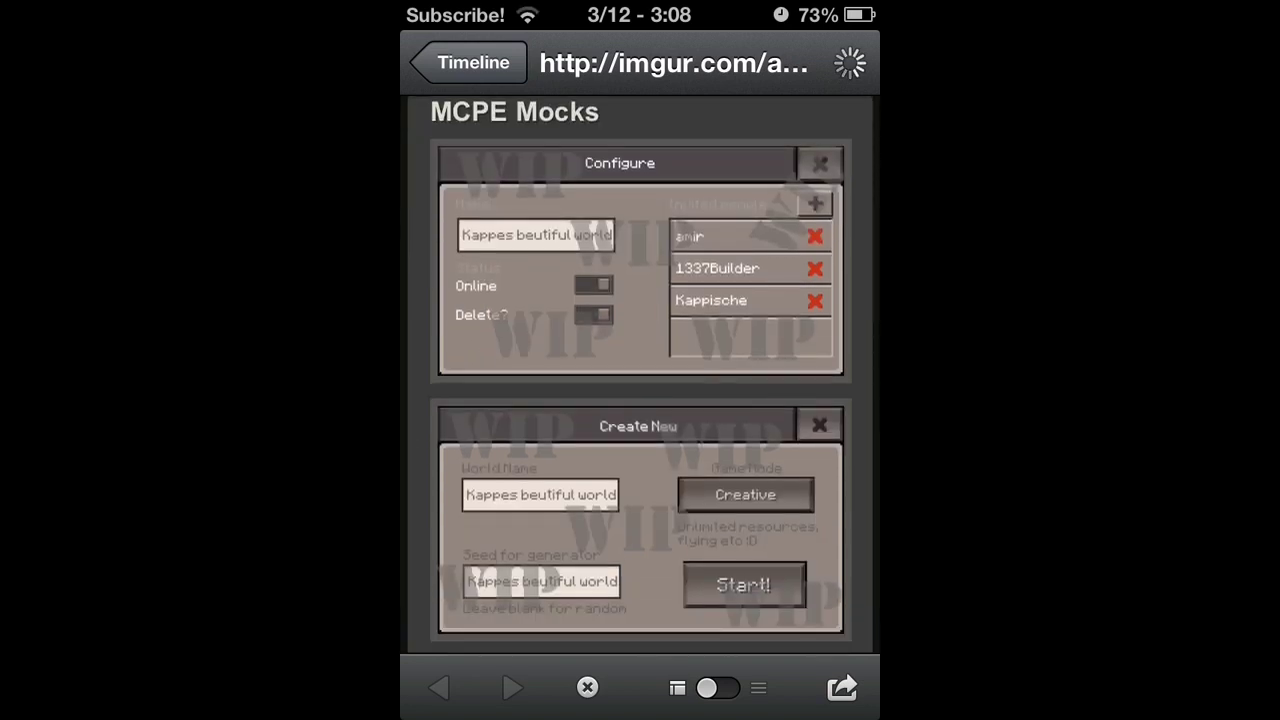
scroll(down, 3)
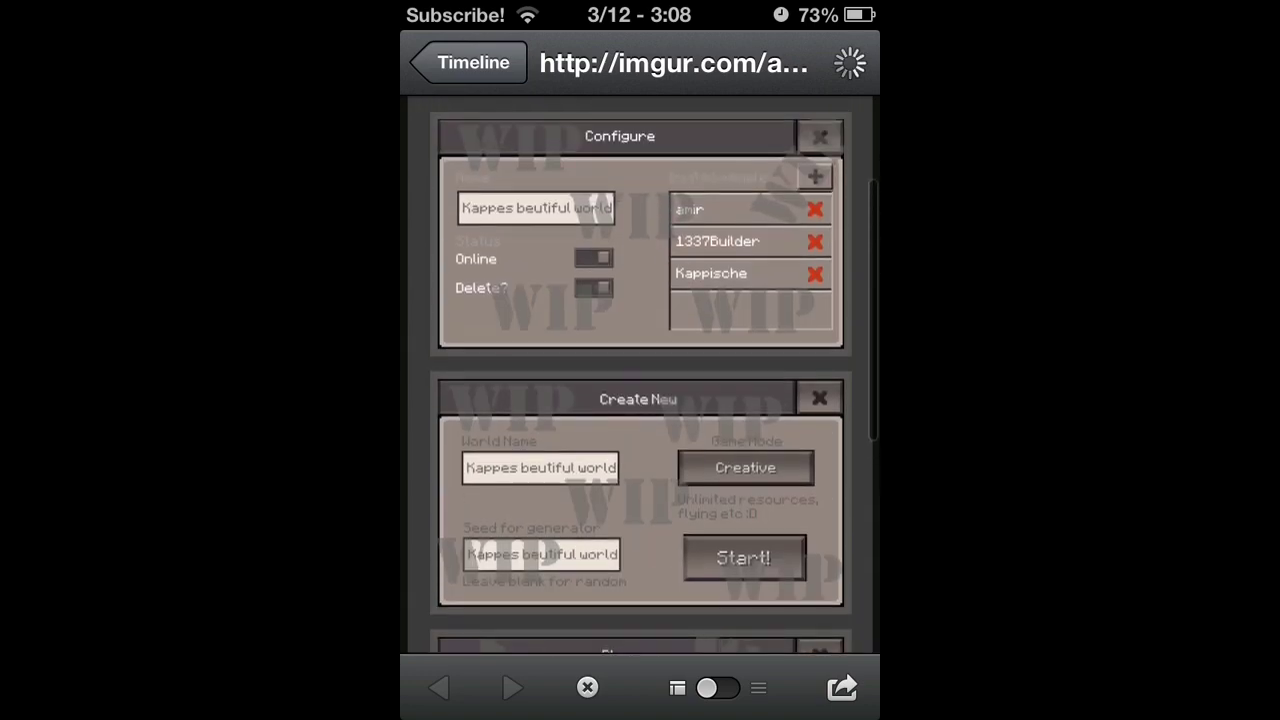
scroll(down, 3)
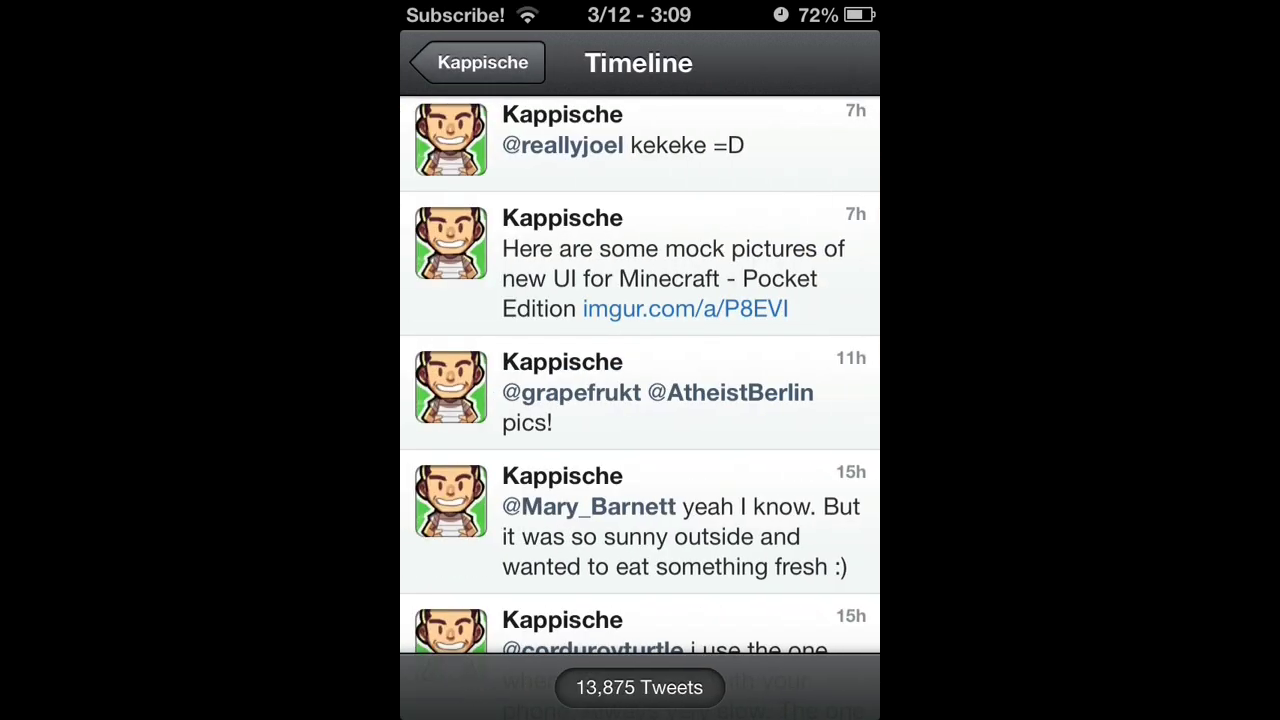
Step: Reopen the MCPE Mocks album from the tweet and scroll to the Play screen mockup
click(684, 308)
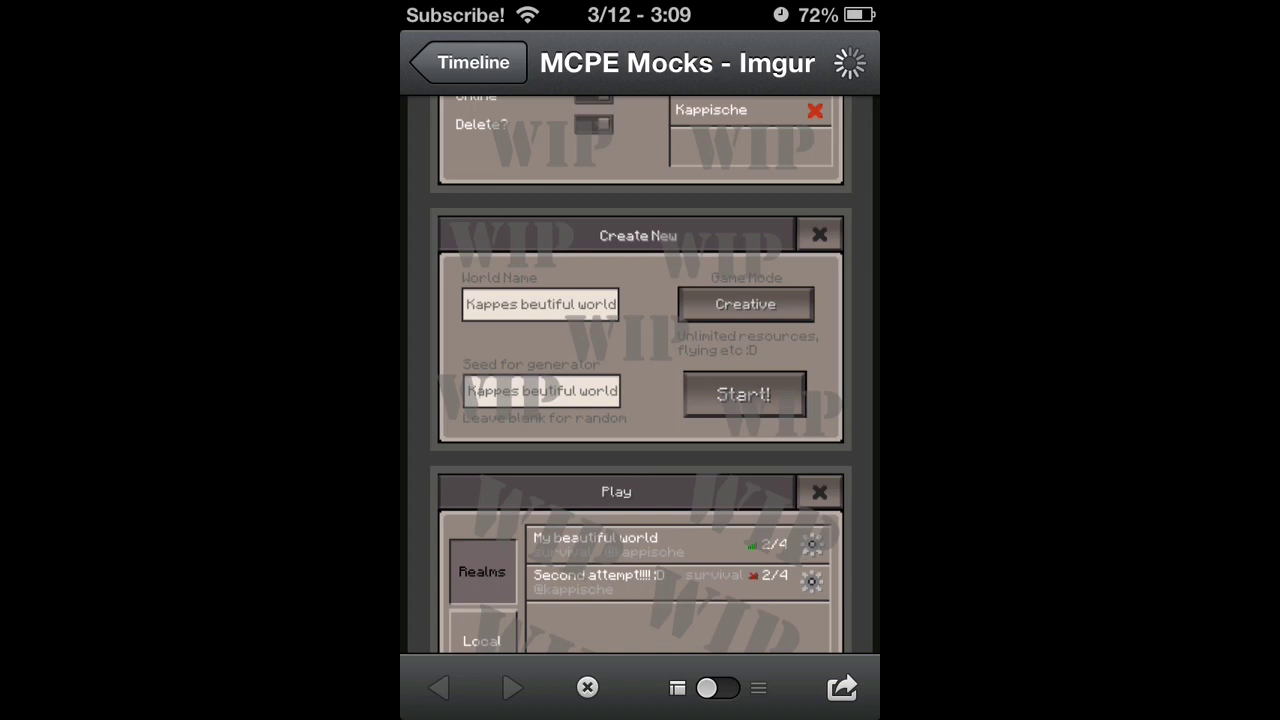
scroll(down, 3)
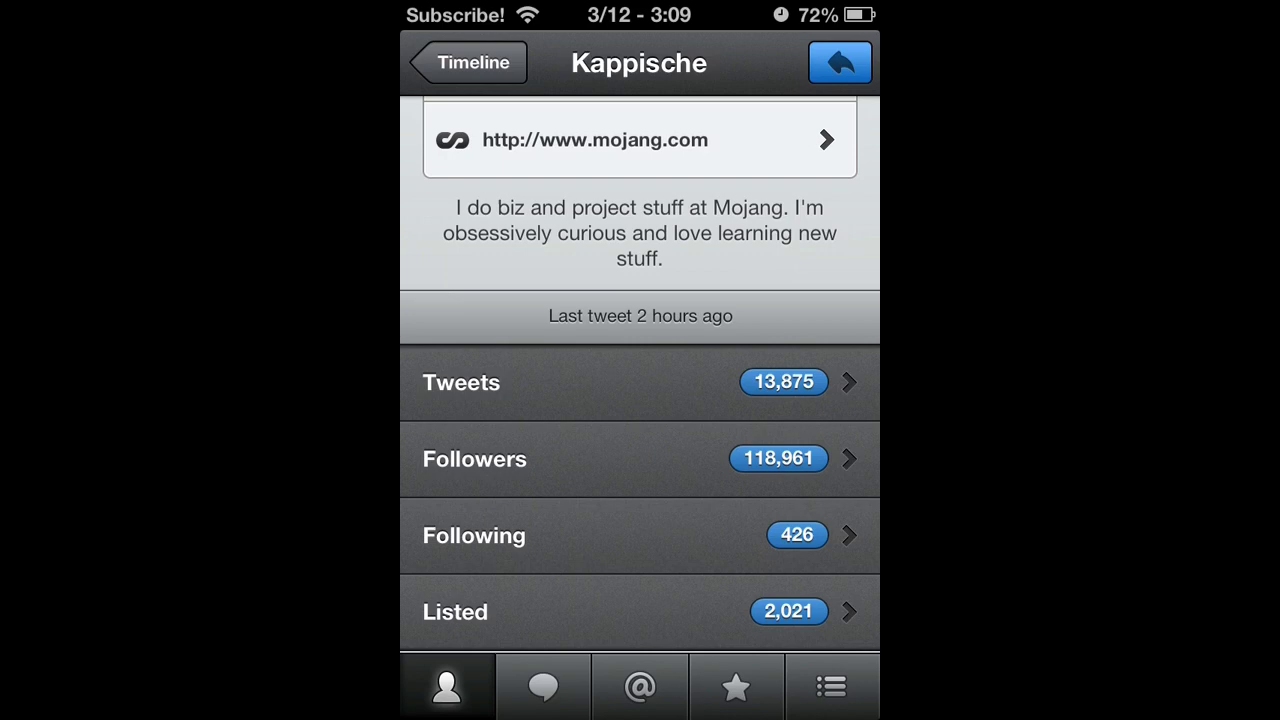
click(466, 62)
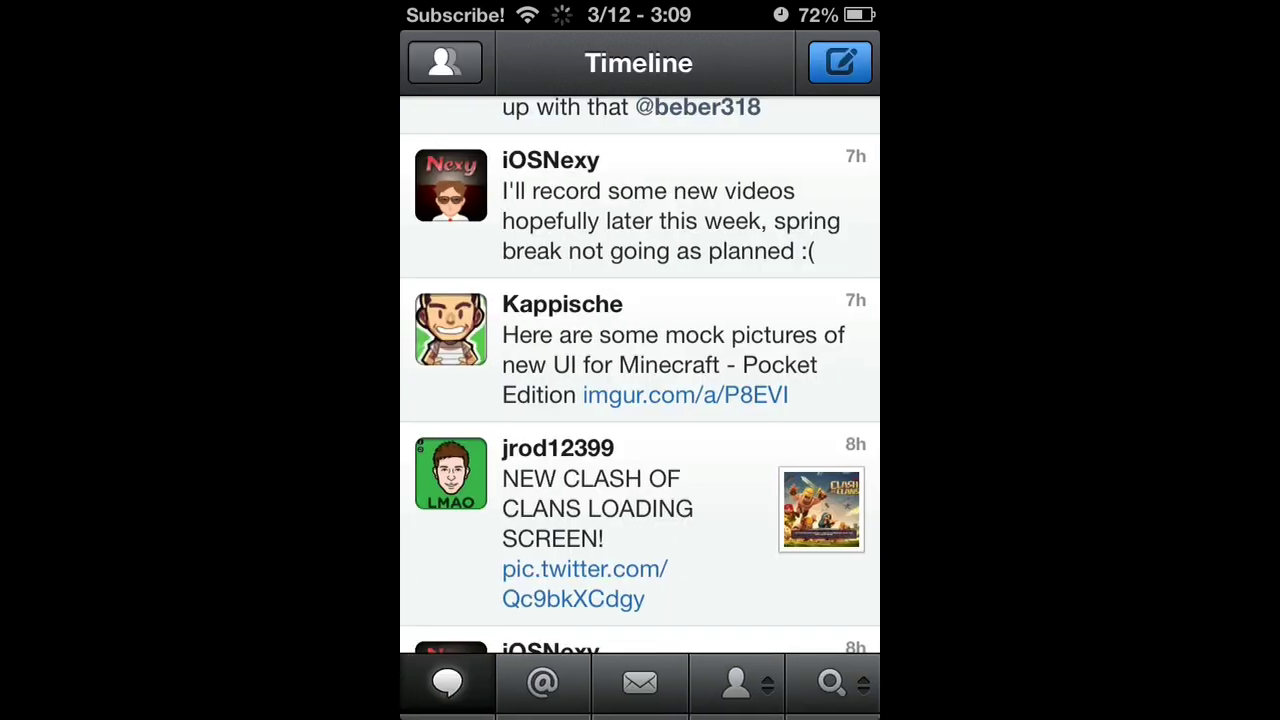
click(736, 684)
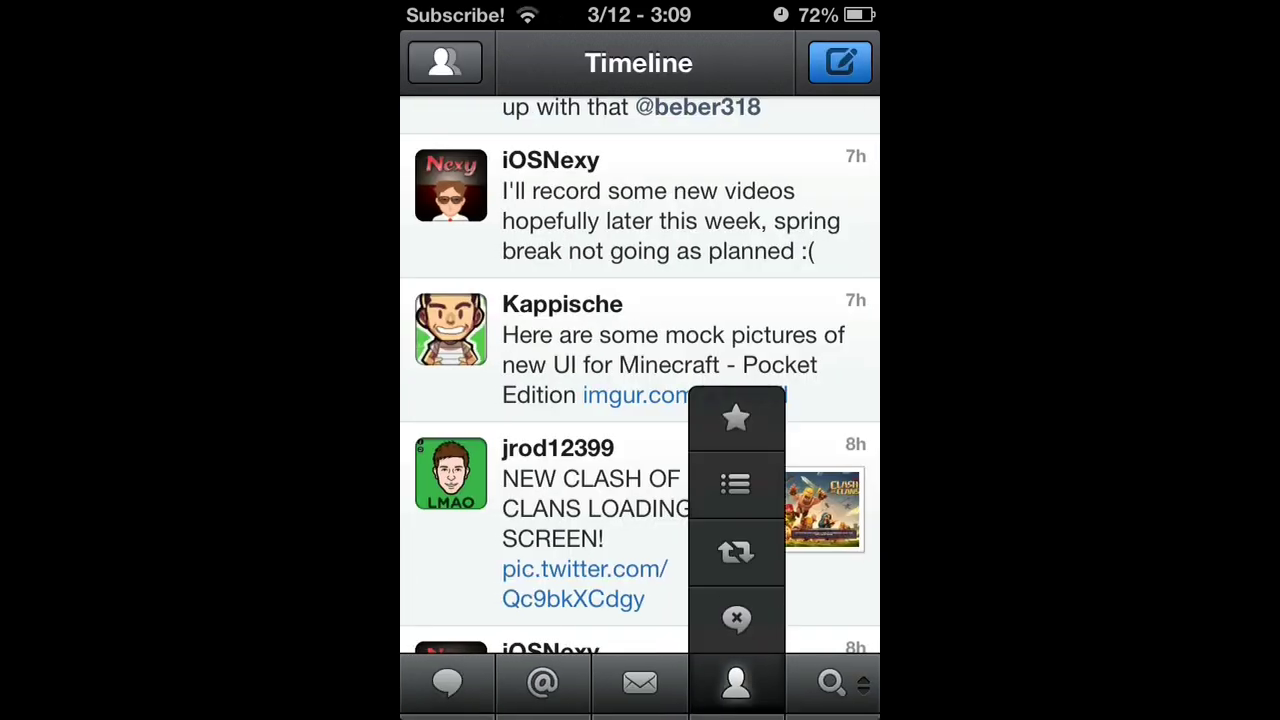
click(736, 682)
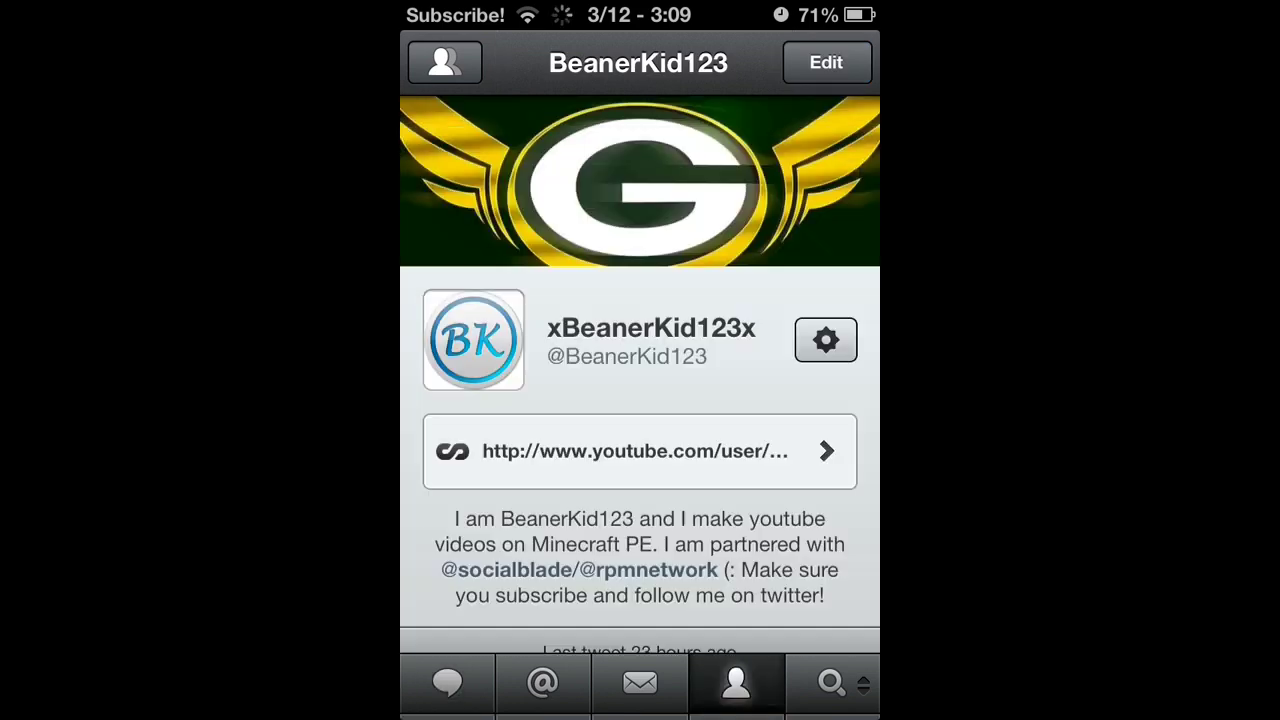
scroll(down, 3)
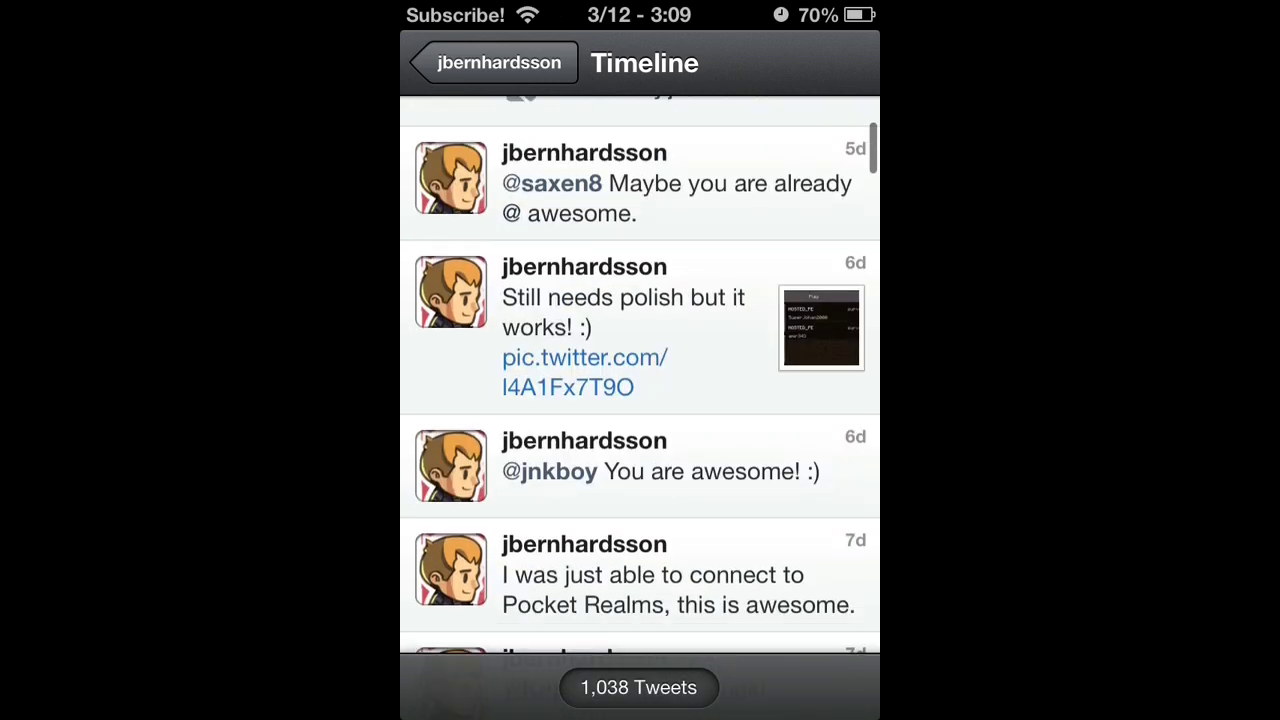
click(584, 372)
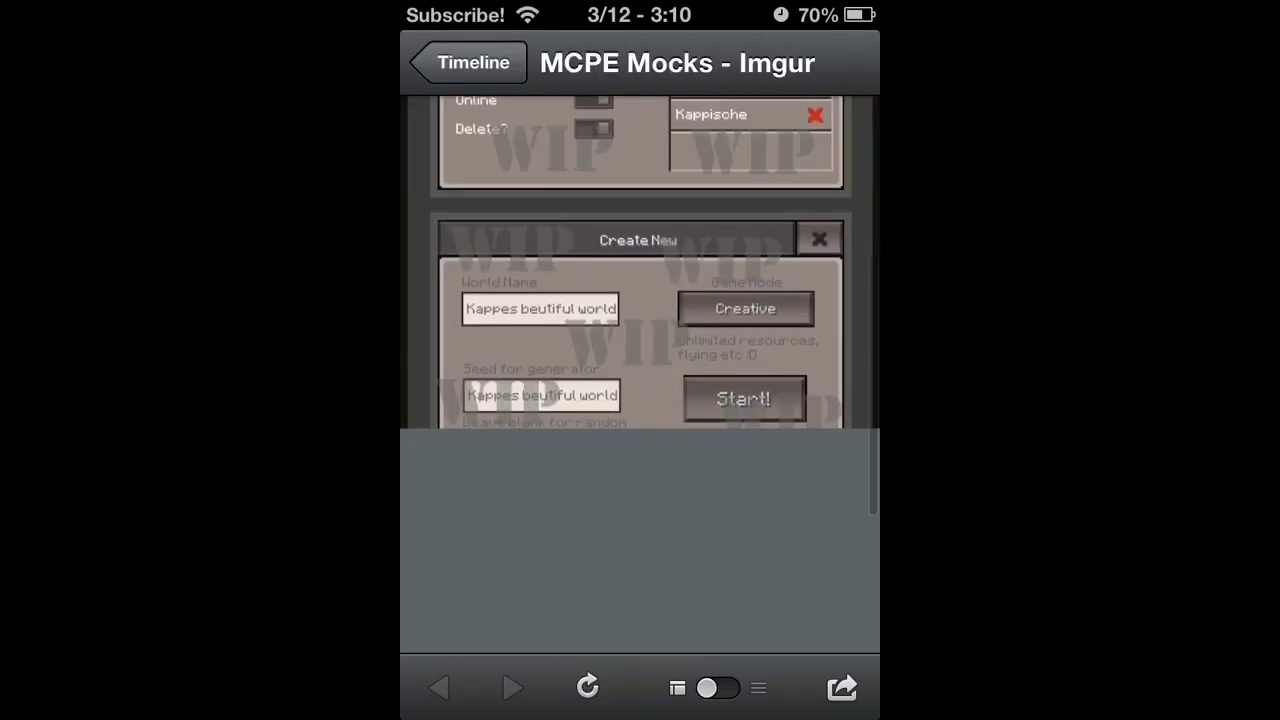
Step: Scroll through the loading MCPE Mocks album past the Configure and Create New mockups and back to the top
scroll(down, 3)
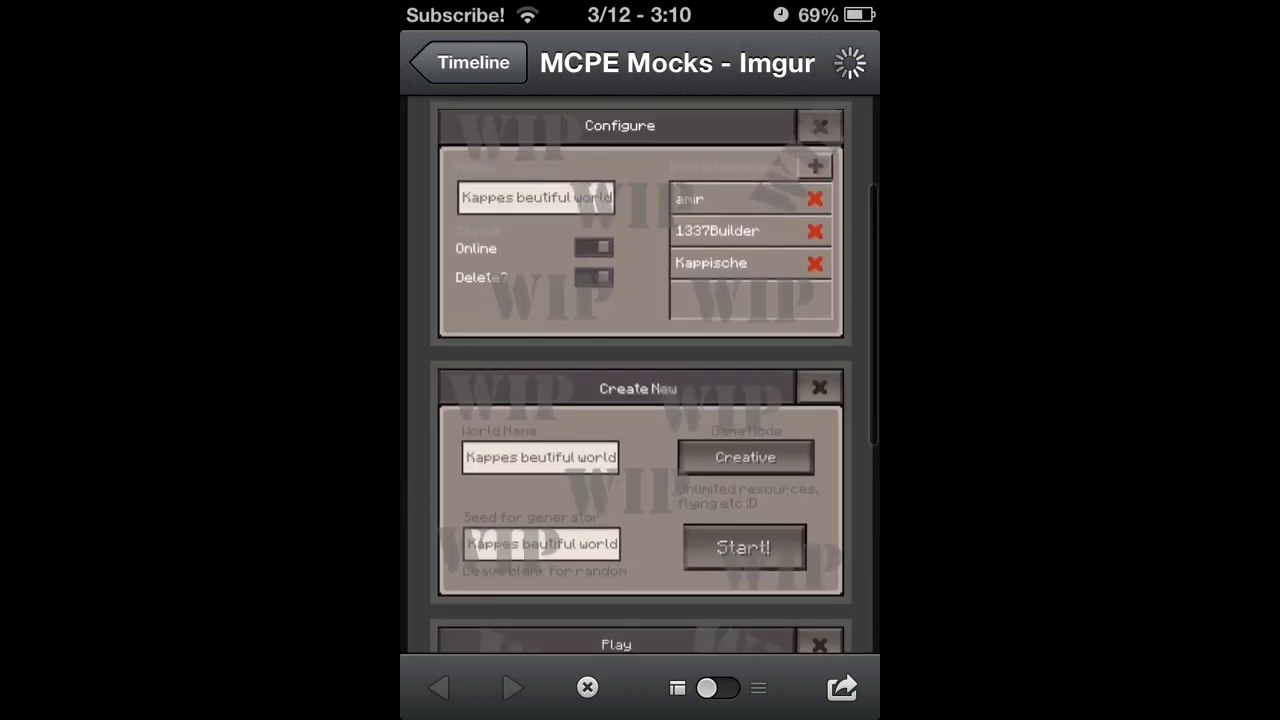
scroll(down, 3)
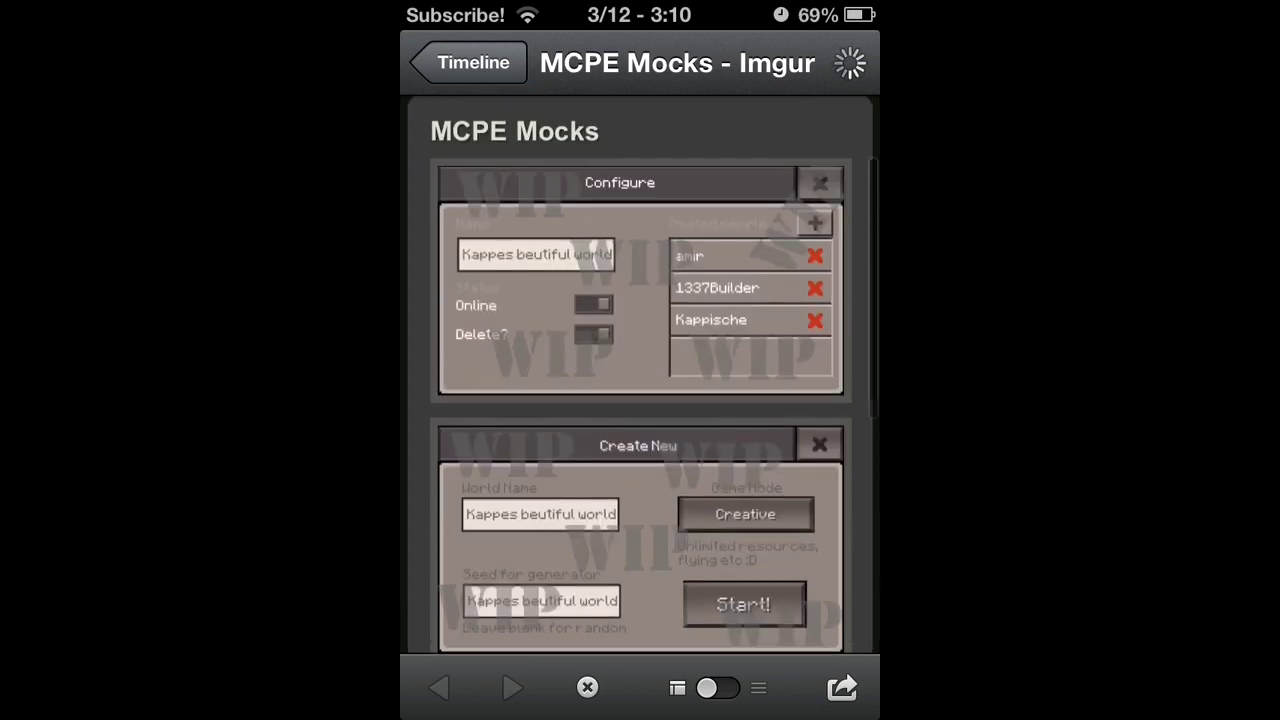
scroll(down, 3)
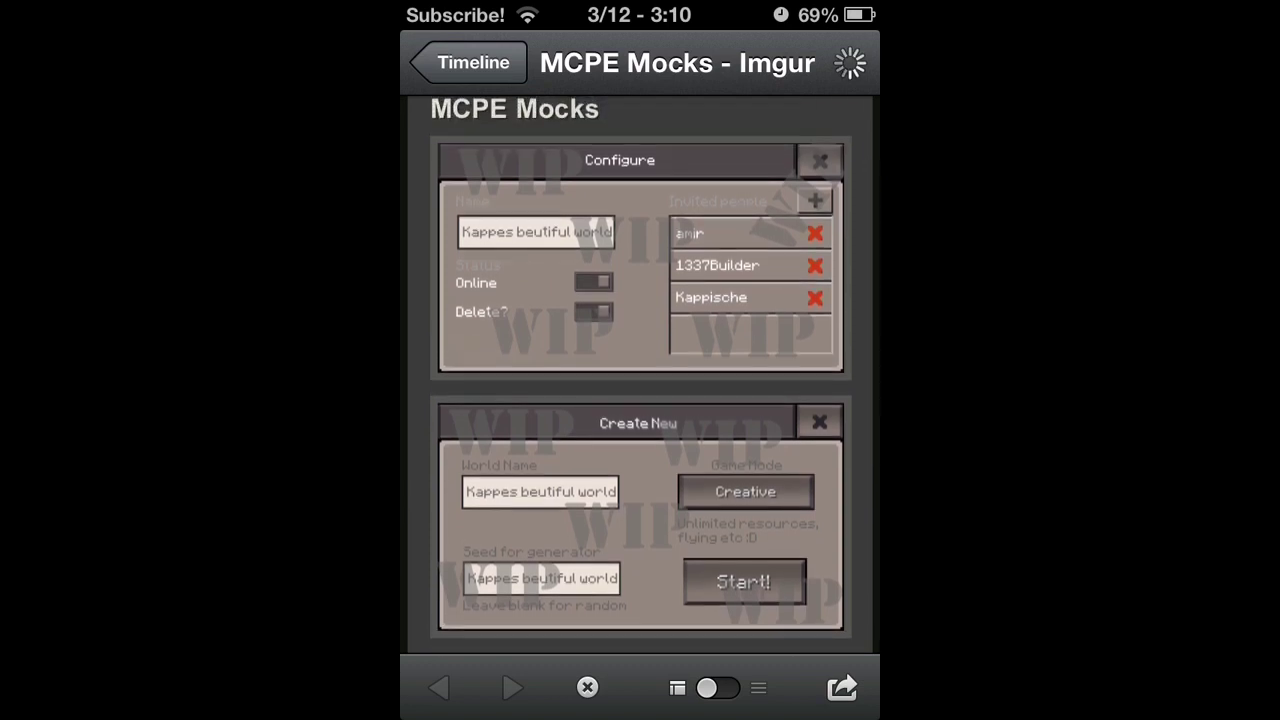